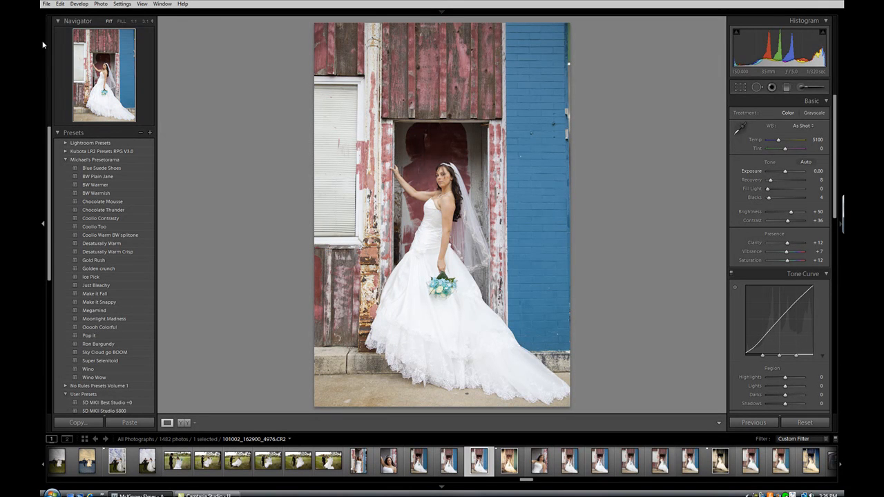
# - Open the Lightroom presets folder from the Presets tab of Edit > Preferences
pyautogui.click(61, 4)
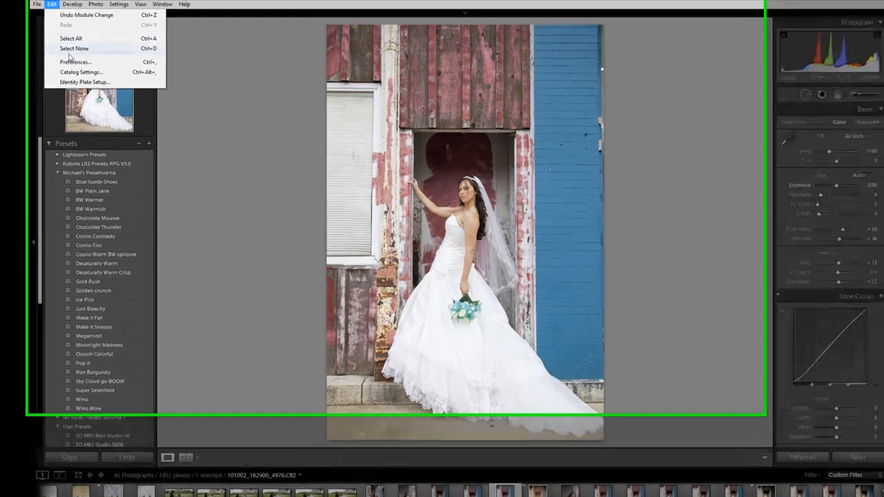
pyautogui.click(73, 62)
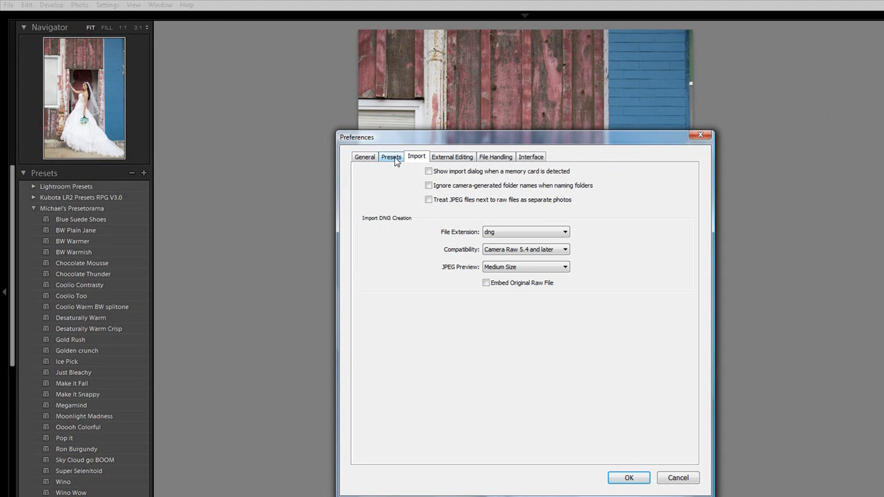
pyautogui.click(391, 156)
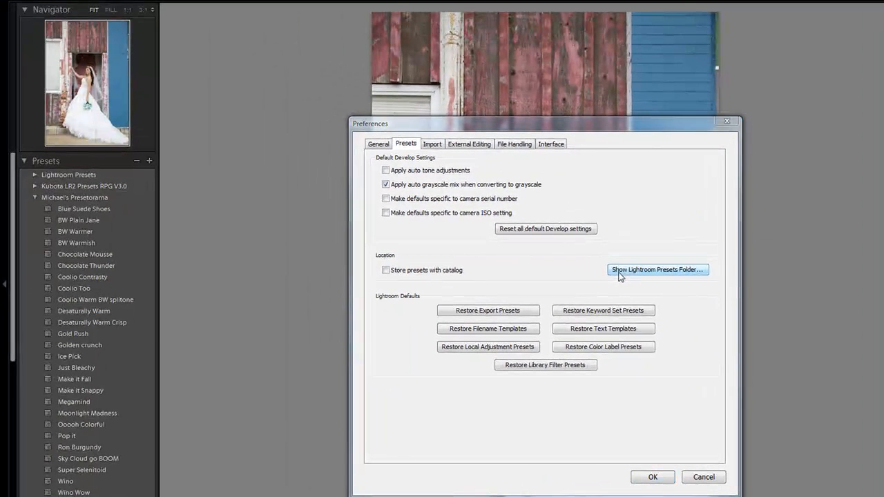
pyautogui.click(657, 270)
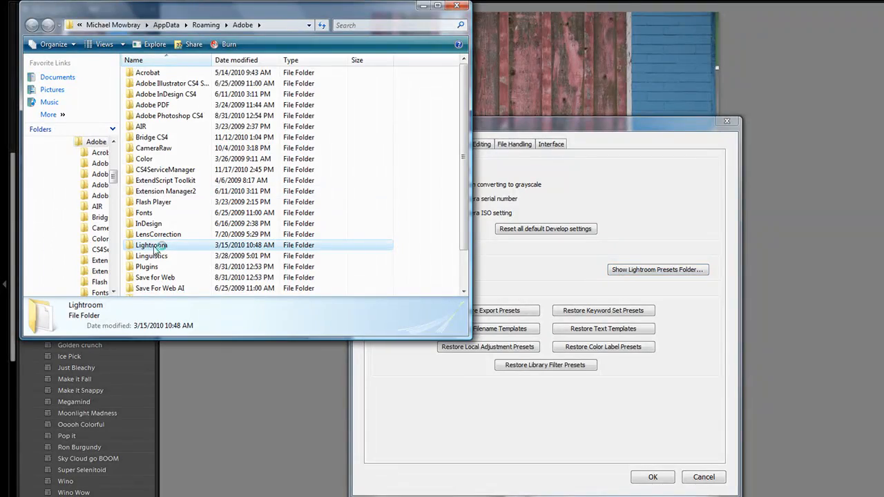
# - Browse in Windows Explorer into the Lightroom folder, then into Develop Presets
pyautogui.doubleClick(151, 244)
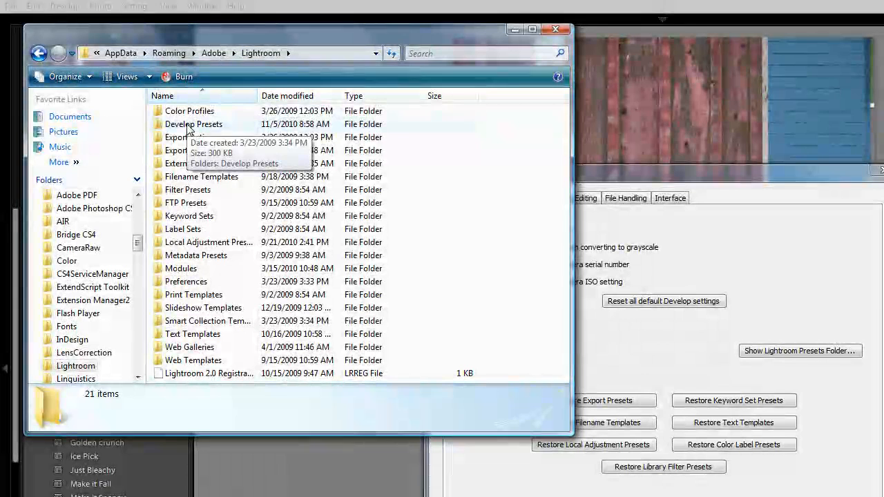
pyautogui.click(194, 124)
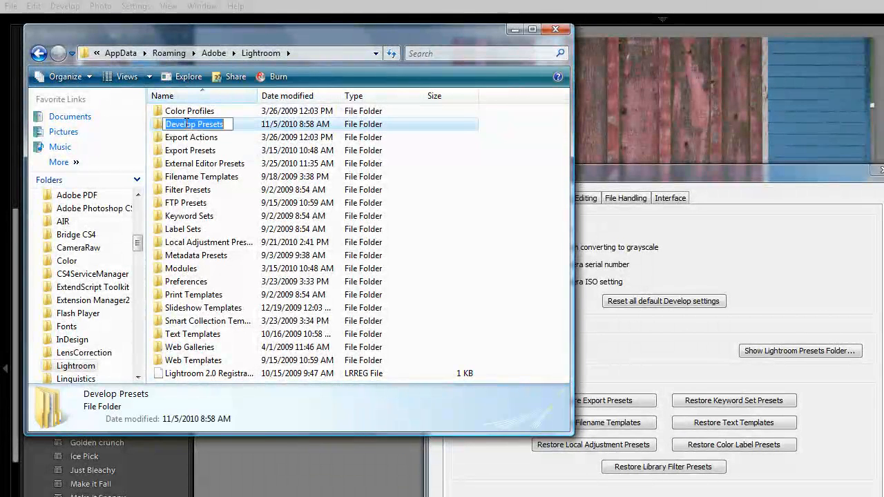
pyautogui.doubleClick(194, 123)
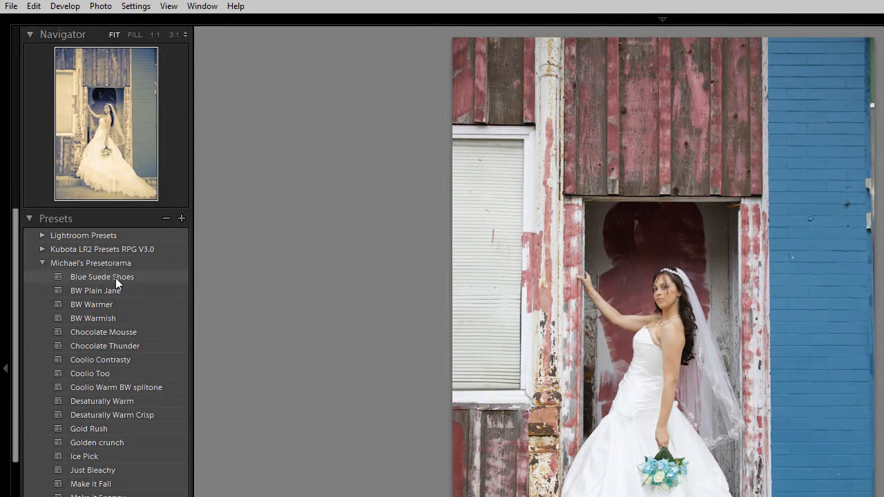
# - Preview the Blue Suede Shoes preset, then BW Plain Jane, on the bridal photo
pyautogui.click(102, 276)
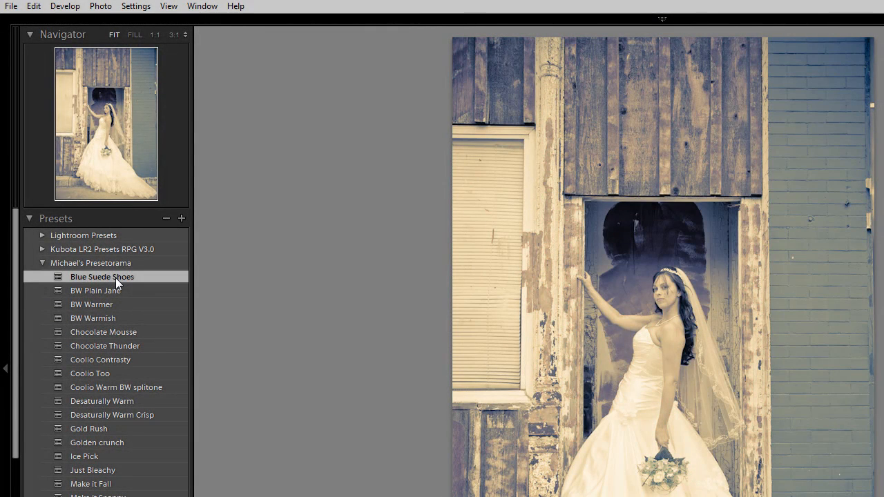
pyautogui.click(103, 276)
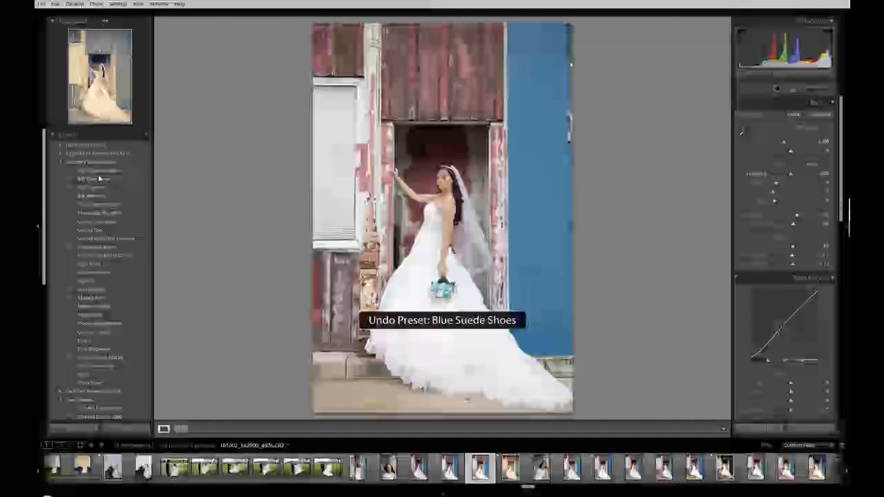
pyautogui.click(93, 179)
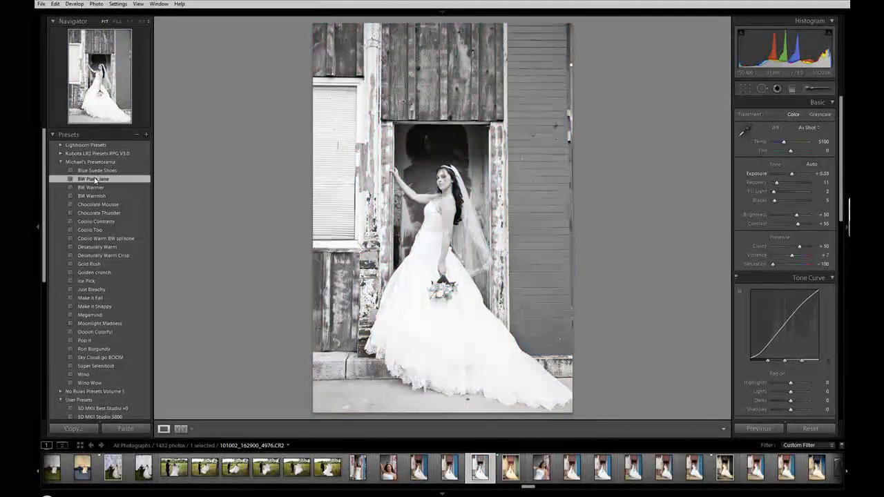
pyautogui.click(93, 179)
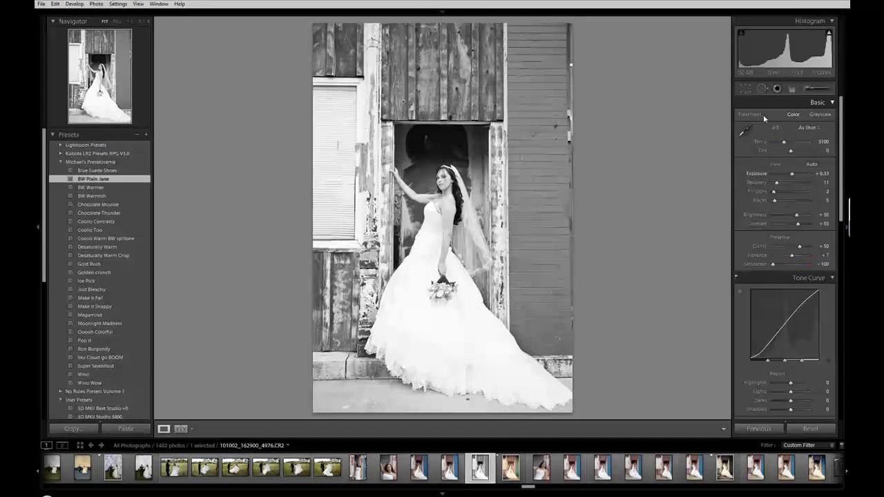
# - Lower the black-and-white photo's exposure, then undo back to the colour original
pyautogui.click(793, 114)
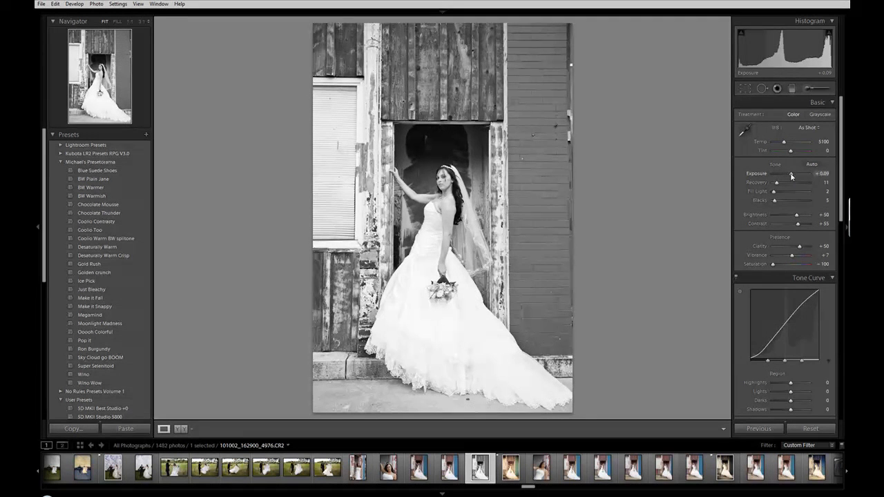
pyautogui.moveTo(791, 173); pyautogui.dragTo(793, 173)
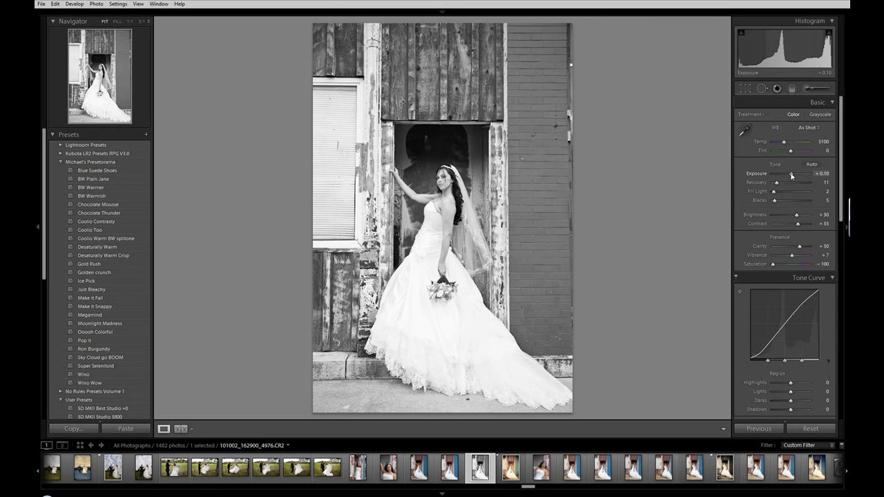
pyautogui.press('ctrl+z')
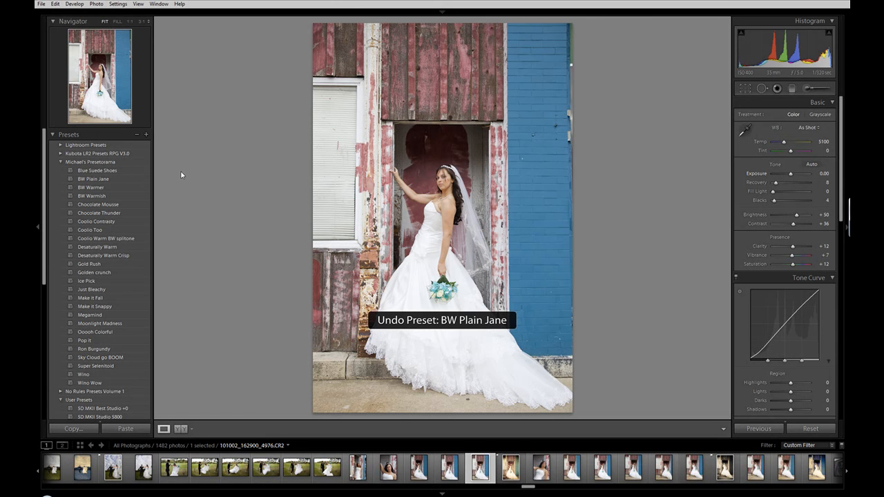
# - Preview the BW Warmer, BW Warmish, Chocolate Mousse and Chocolate Thunder presets
pyautogui.click(91, 187)
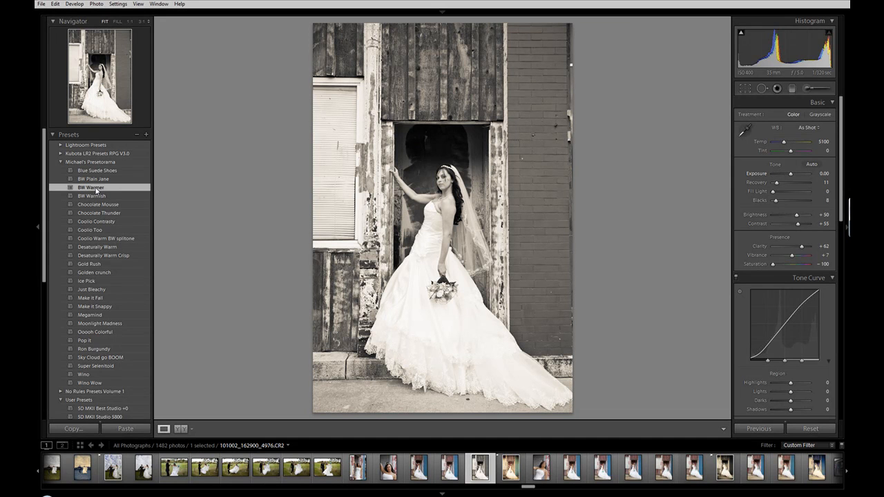
pyautogui.click(92, 195)
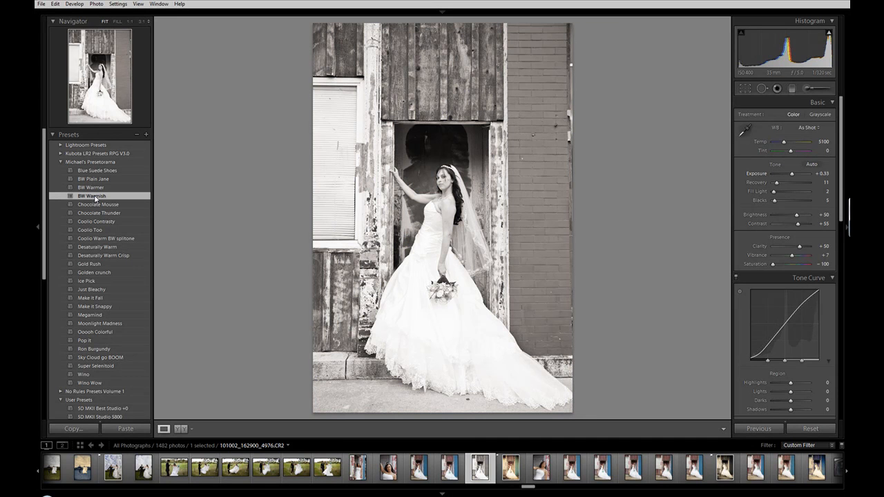
pyautogui.click(98, 204)
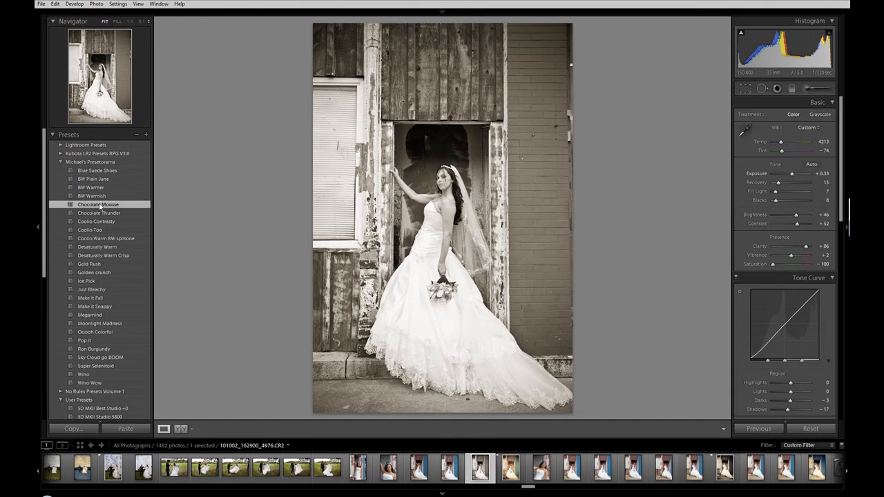
pyautogui.click(99, 212)
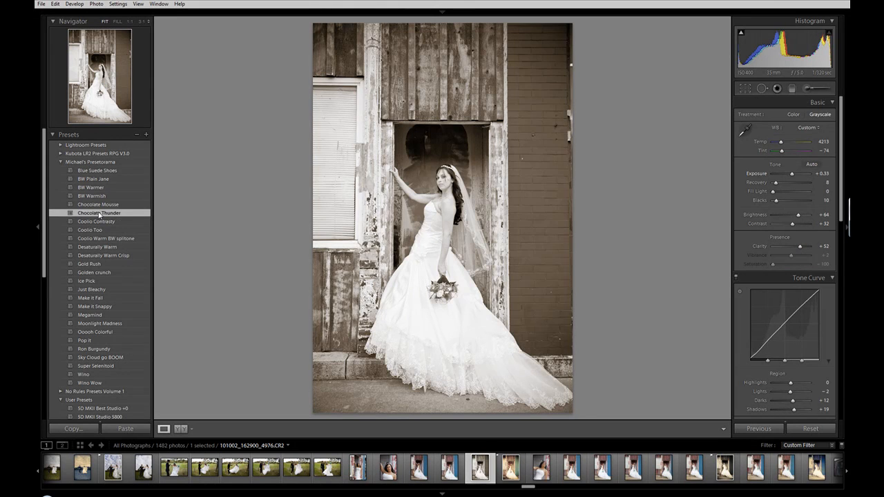
# - Apply Coolio Contrast, then adjust exposure and raise highlight recovery
pyautogui.click(97, 221)
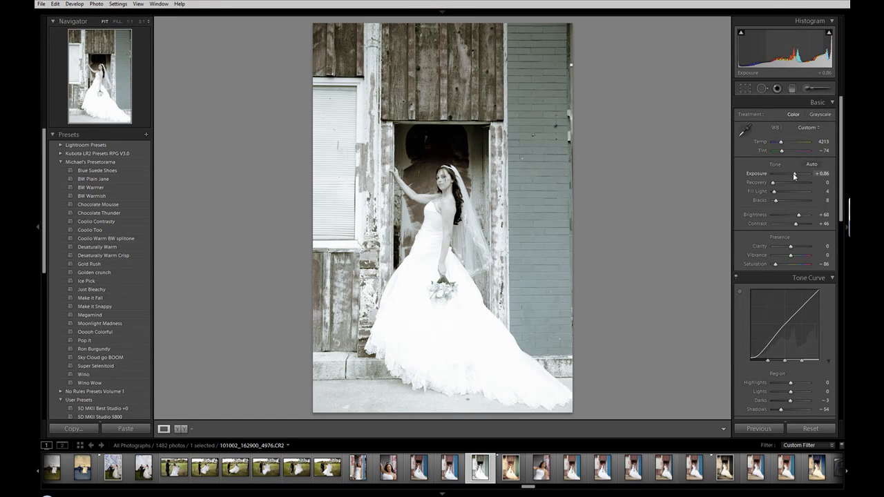
pyautogui.moveTo(811, 173); pyautogui.dragTo(793, 174)
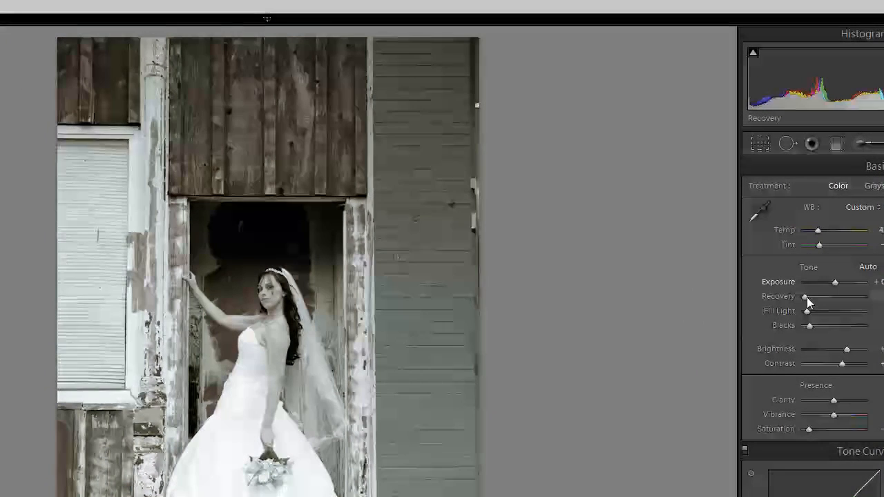
pyautogui.moveTo(803, 296); pyautogui.dragTo(812, 296)
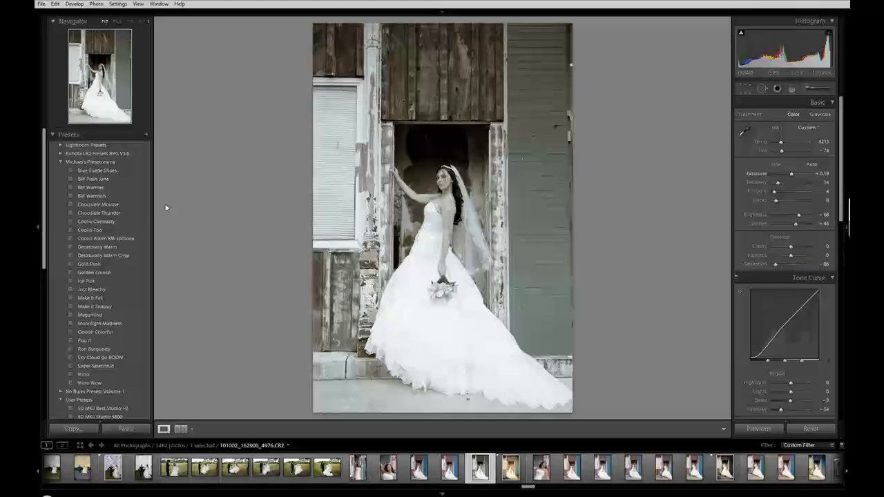
# - Apply Coolio Too with a slight exposure boost, then preview Coolio Warm BW splitone
pyautogui.click(89, 230)
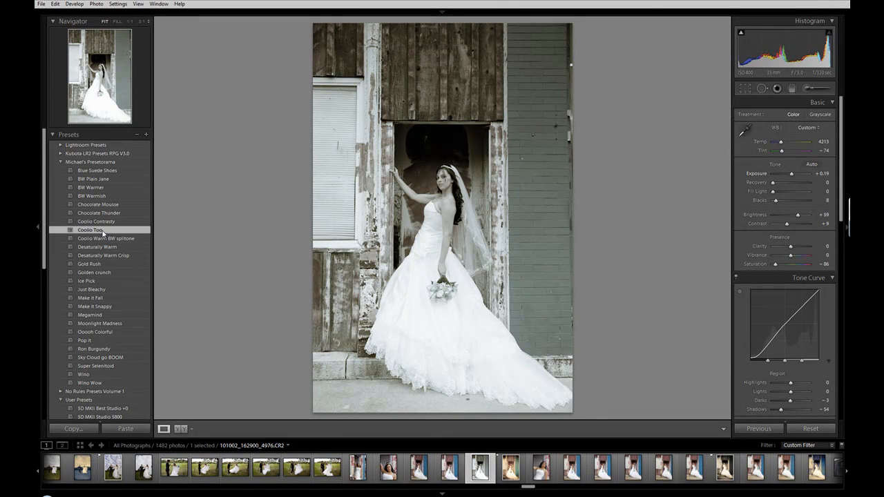
pyautogui.moveTo(792, 173); pyautogui.dragTo(795, 173)
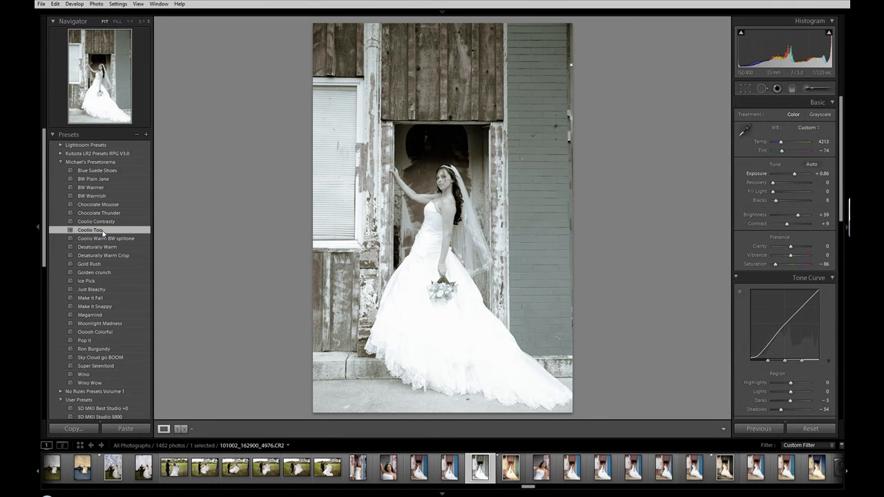
pyautogui.click(106, 238)
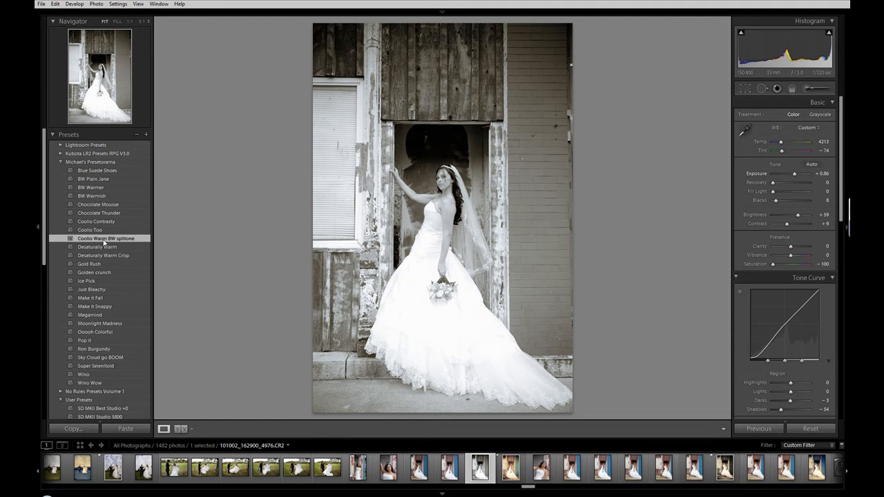
# - Preview Desaturally Warm and Desaturally Warm Crisp, finishing on the Gold Rush preset
pyautogui.click(97, 246)
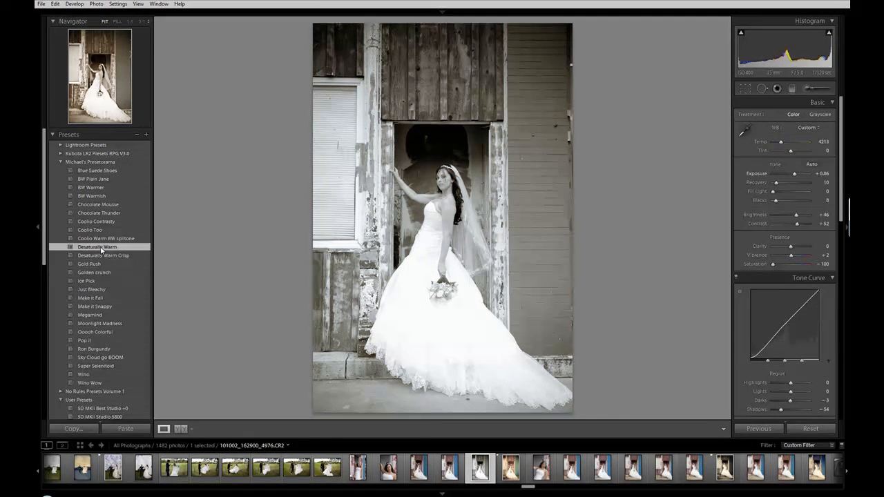
pyautogui.click(97, 247)
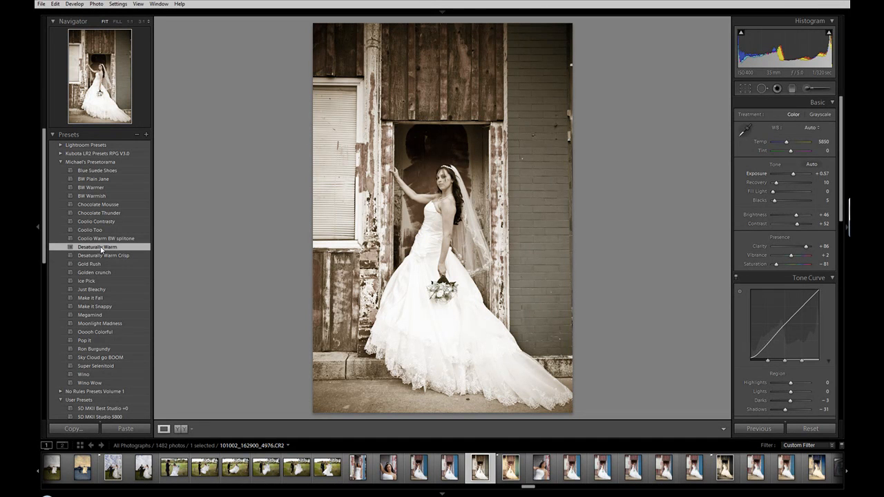
pyautogui.click(103, 255)
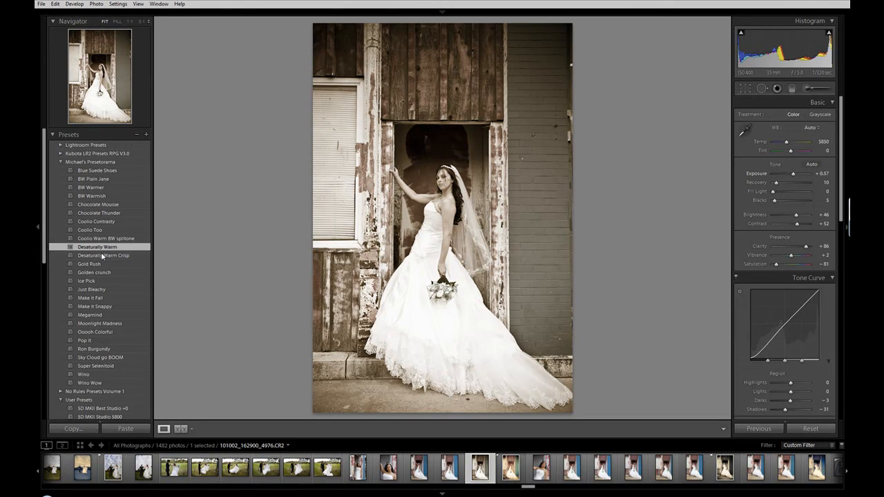
pyautogui.click(104, 255)
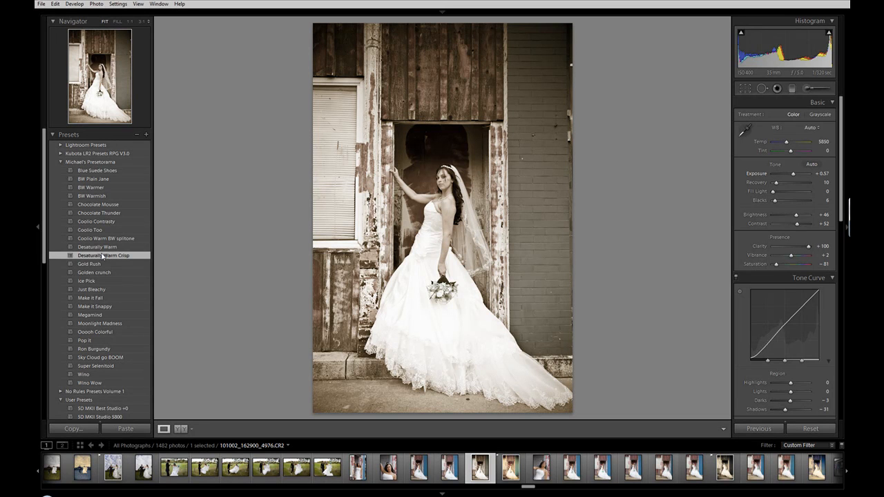
pyautogui.click(103, 255)
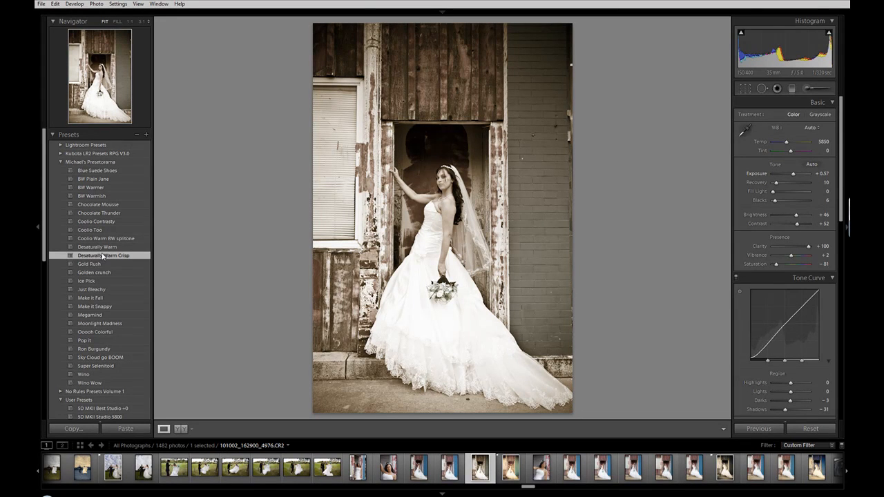
pyautogui.click(104, 255)
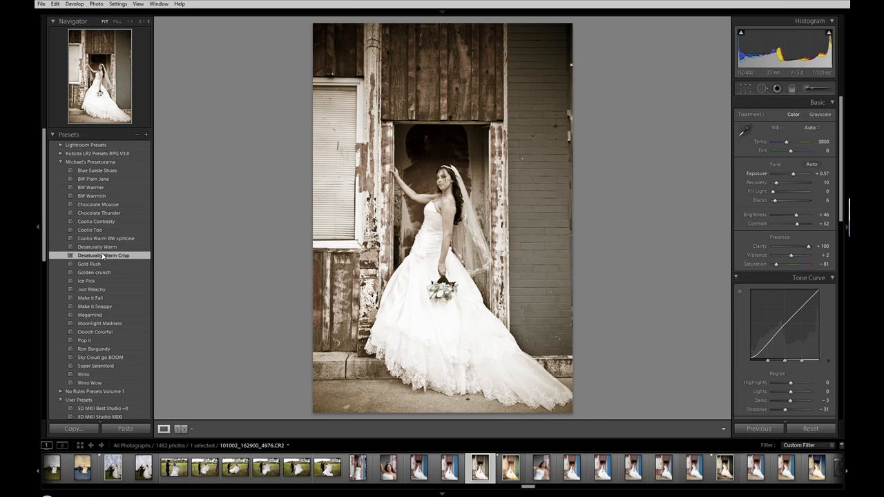
pyautogui.click(89, 263)
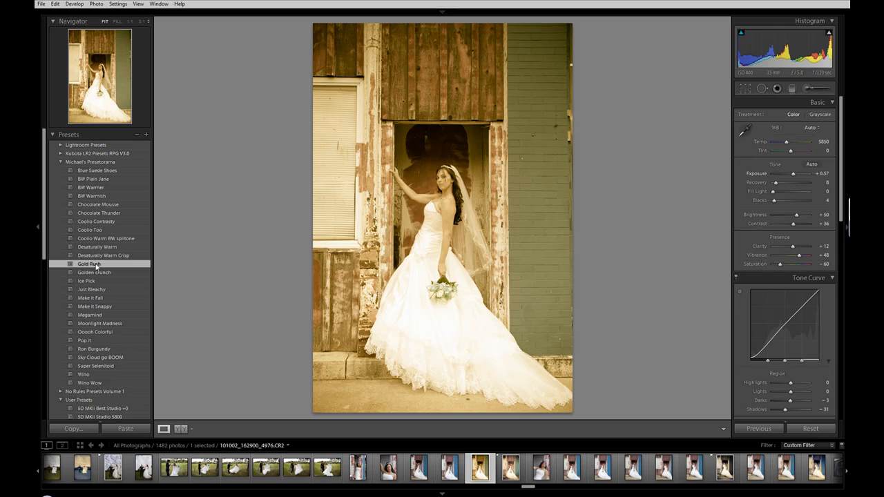
# - Apply the Golden crunch preset for a toned black-and-white look
pyautogui.click(94, 272)
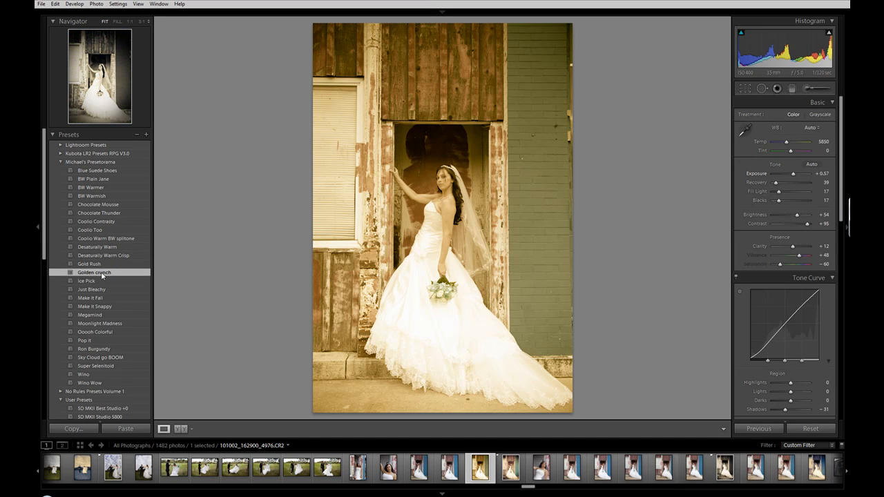
pyautogui.click(821, 114)
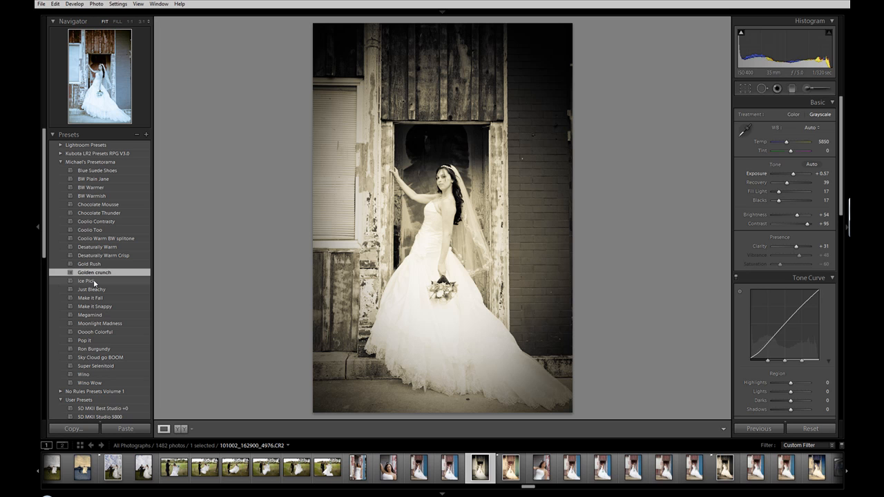
# - Preview Ice Pick and Just Bleachy, ending on the Make it Fall preset
pyautogui.click(86, 280)
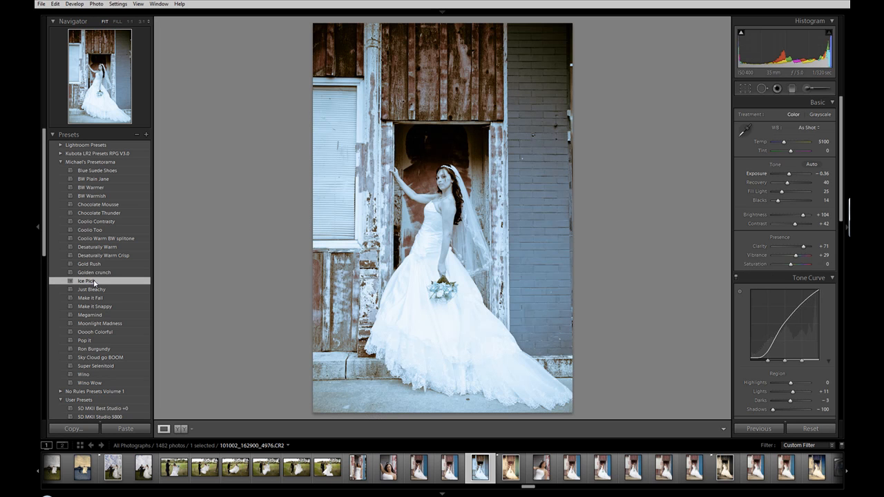
pyautogui.click(89, 280)
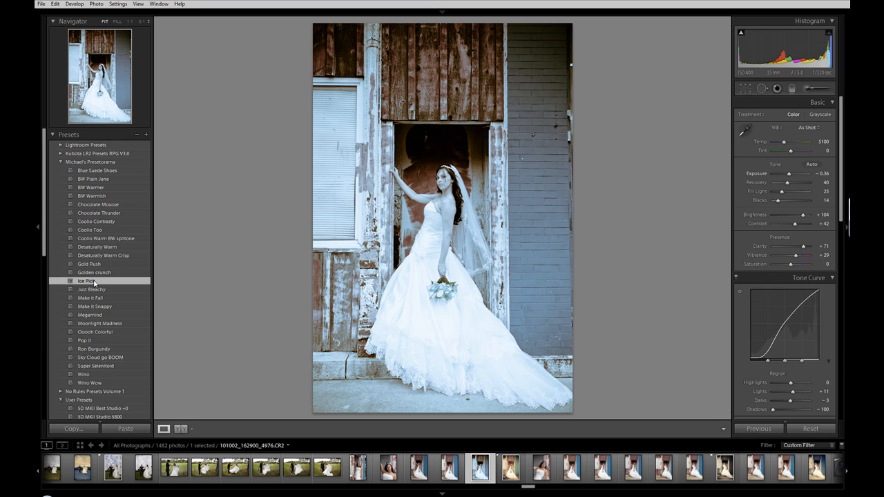
pyautogui.click(92, 289)
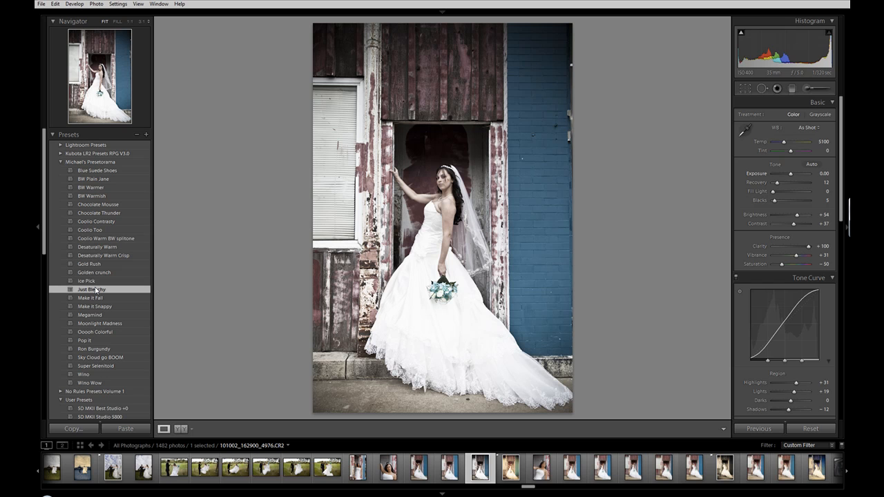
pyautogui.click(90, 298)
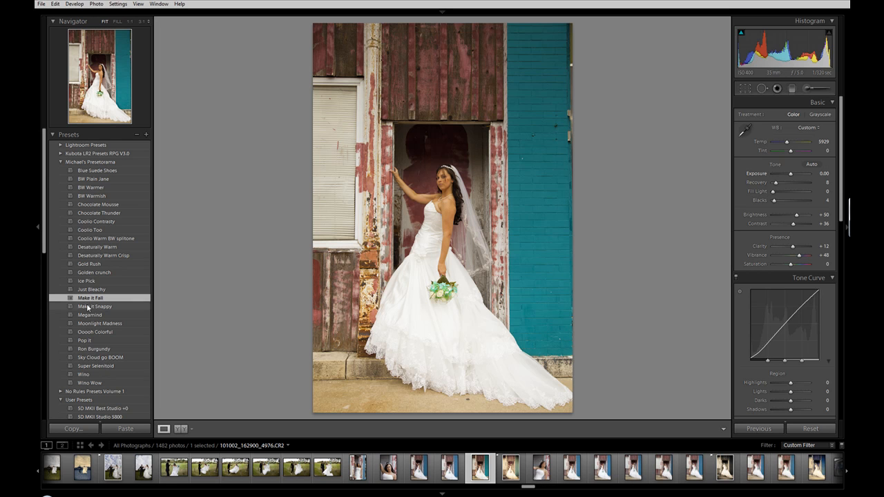
# - Step back to Just Bleachy and apply Make it Snappy on top
pyautogui.click(94, 306)
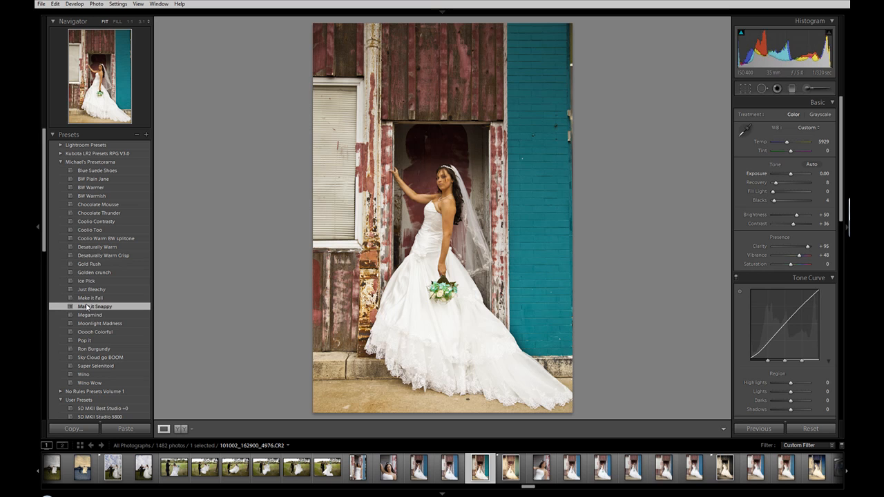
pyautogui.click(89, 298)
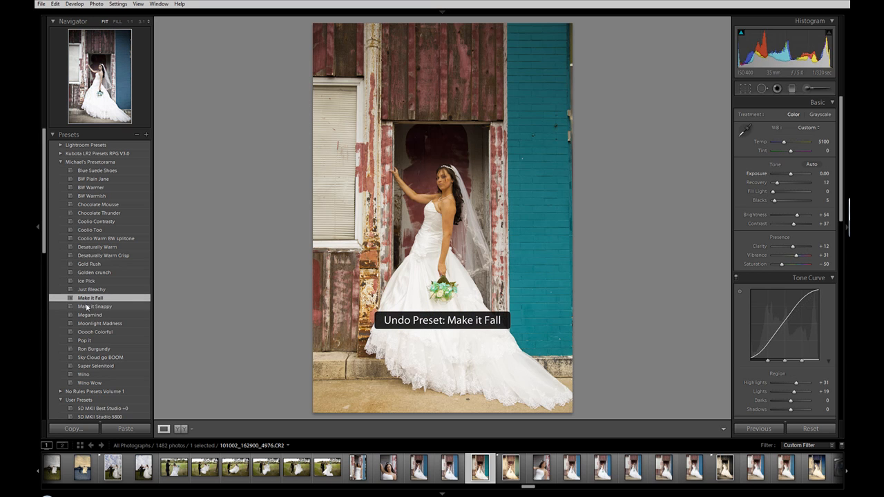
pyautogui.click(92, 288)
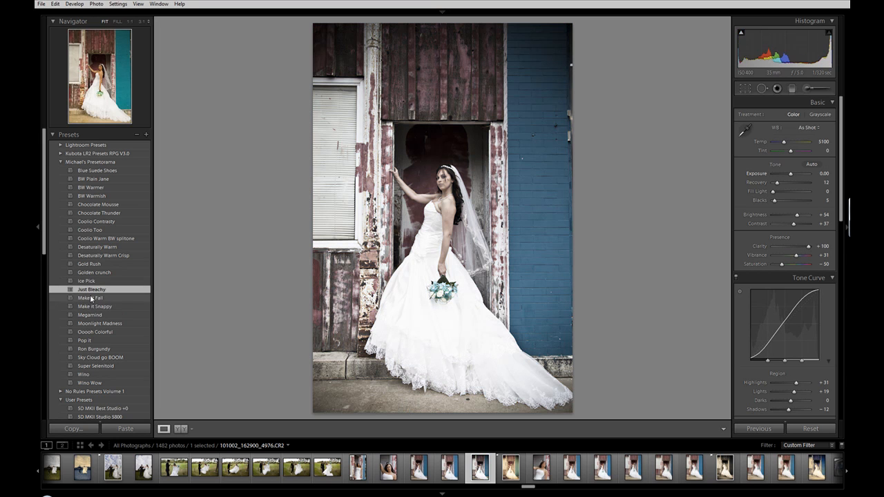
pyautogui.click(94, 306)
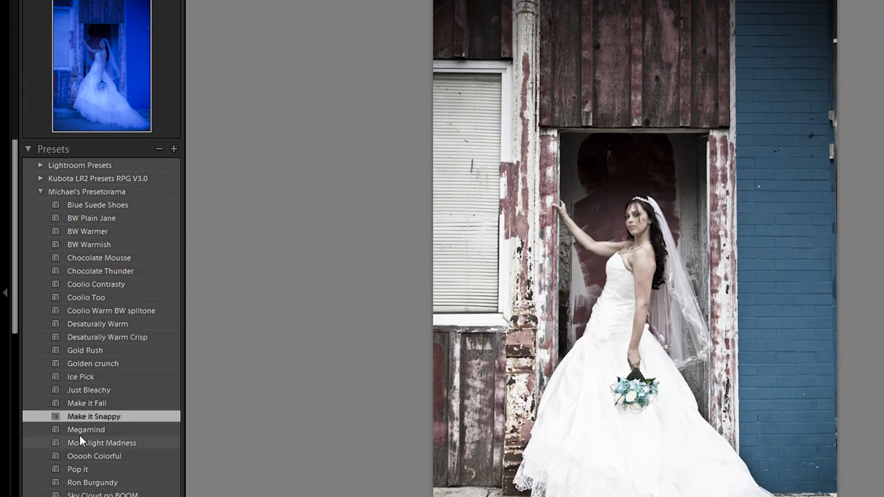
# - Preview Megamind, Moonlight Madness, Oooh Colorful and Pop it, finishing on Ron Burgundy
pyautogui.click(86, 429)
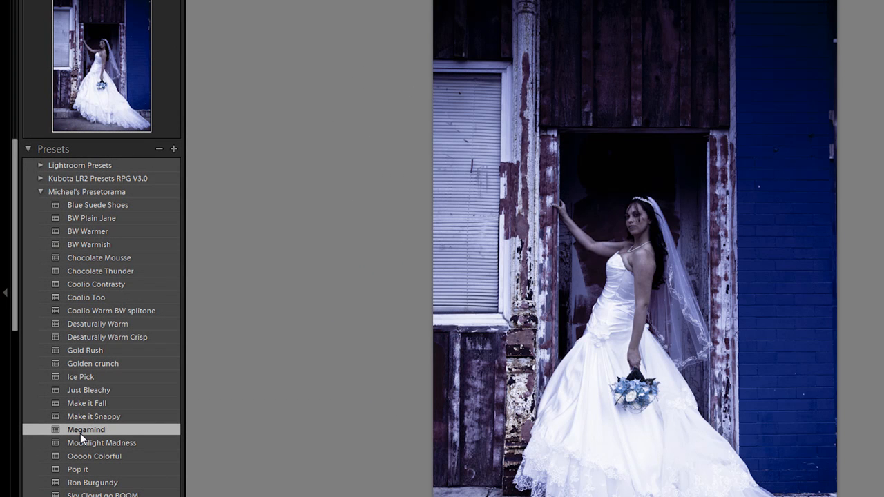
pyautogui.moveTo(85, 448)
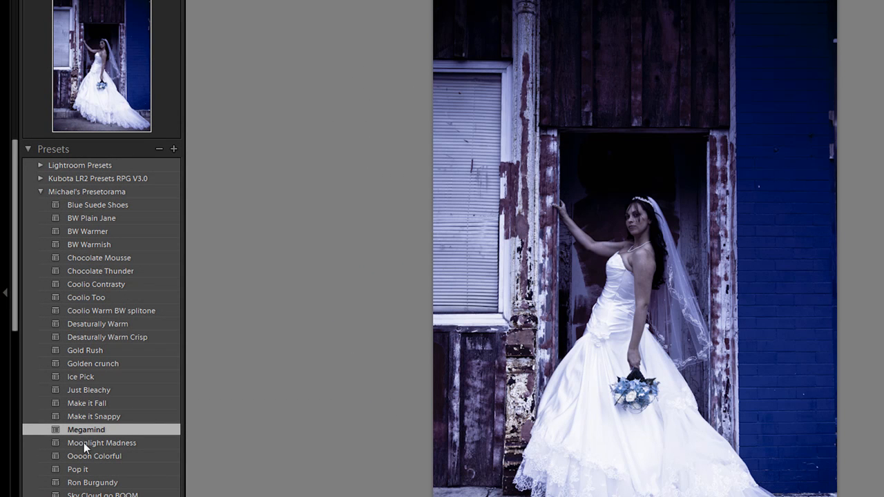
pyautogui.click(102, 443)
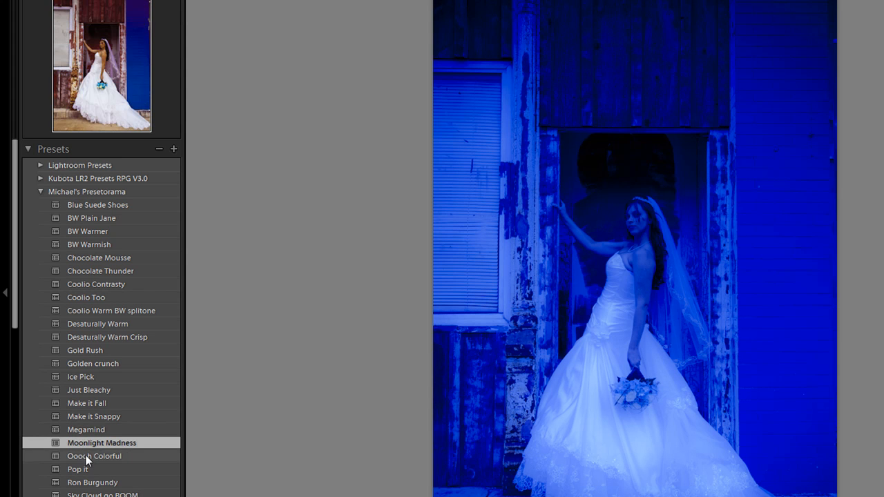
pyautogui.click(94, 456)
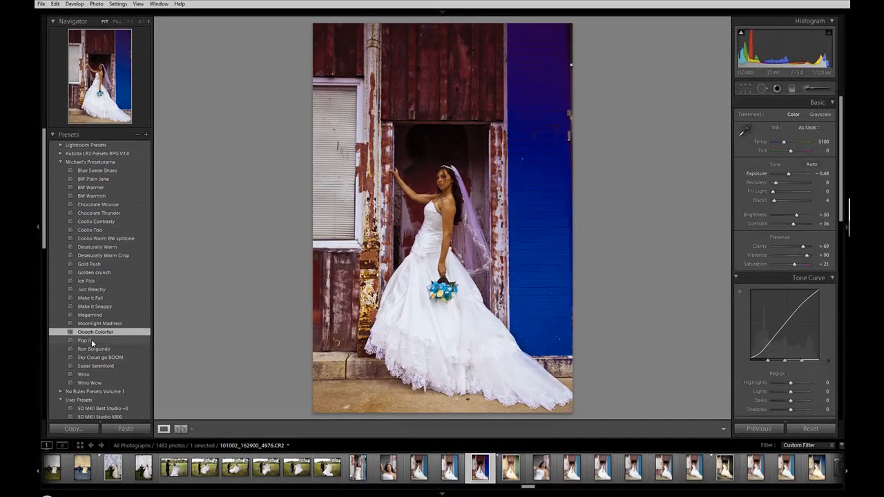
pyautogui.click(85, 340)
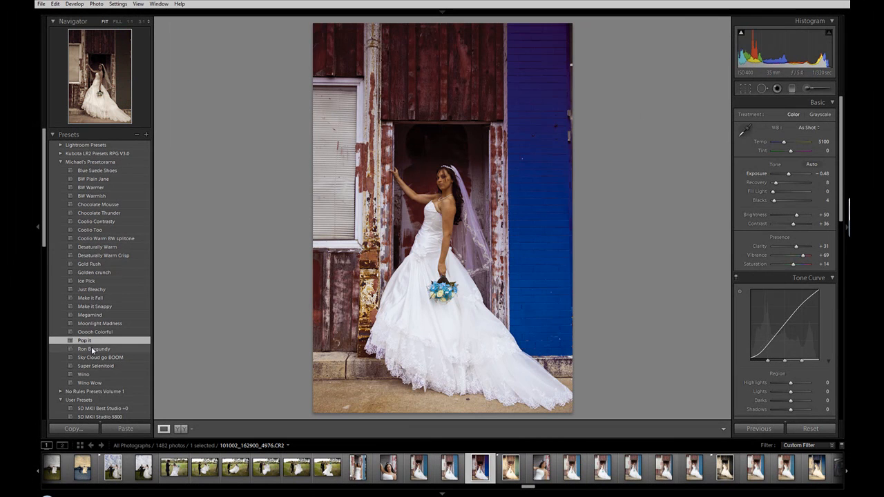
pyautogui.click(94, 349)
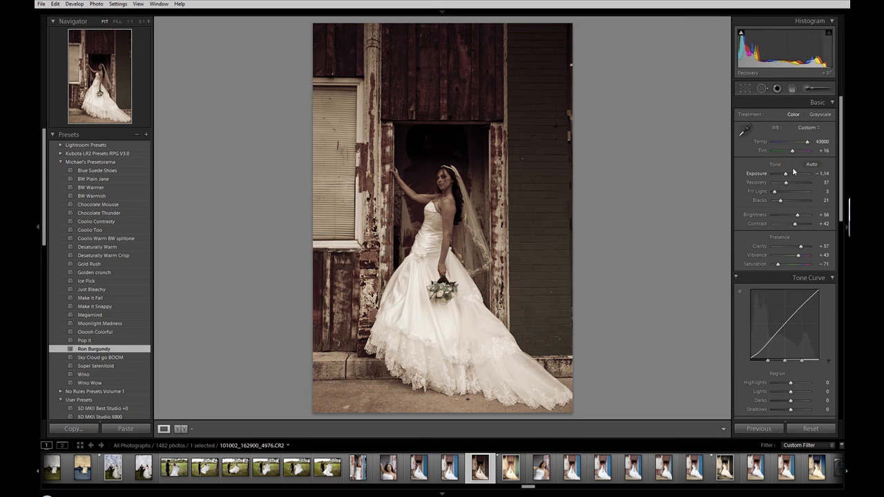
# - Raise Exposure from −1.14 through about −0.67 to about −0.19
pyautogui.moveTo(785, 174); pyautogui.dragTo(788, 173)
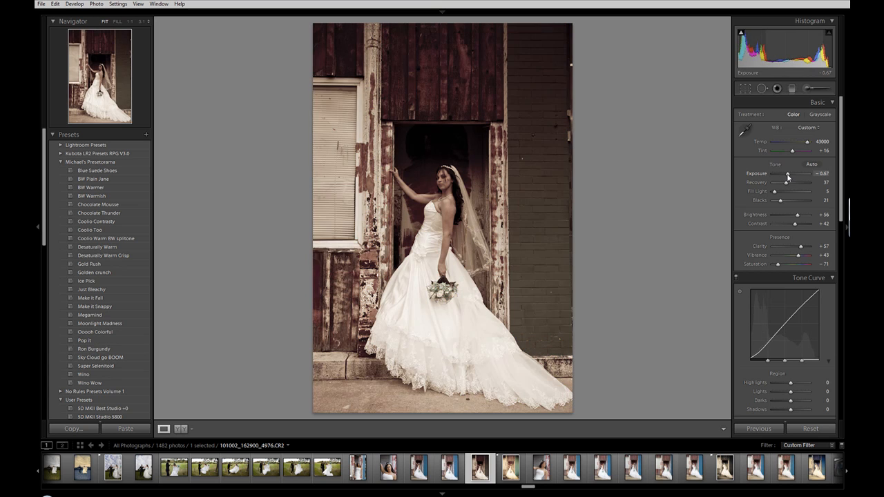
pyautogui.moveTo(787, 173); pyautogui.dragTo(792, 174)
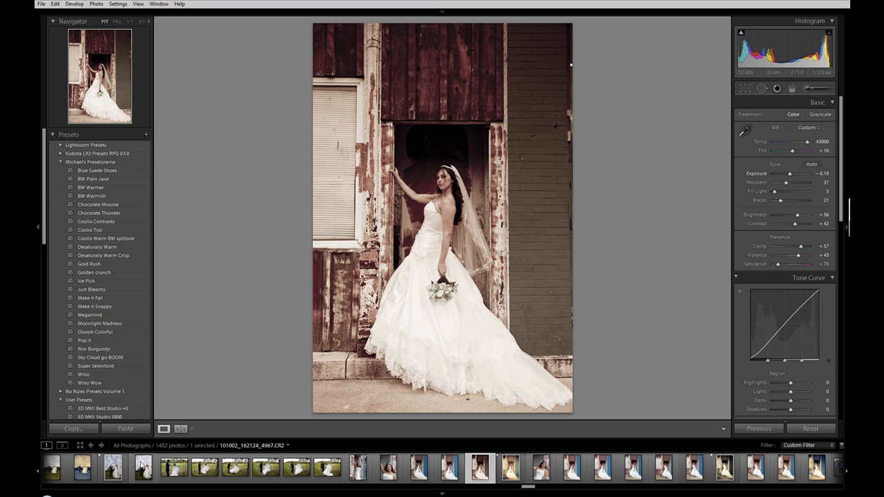
pyautogui.click(143, 468)
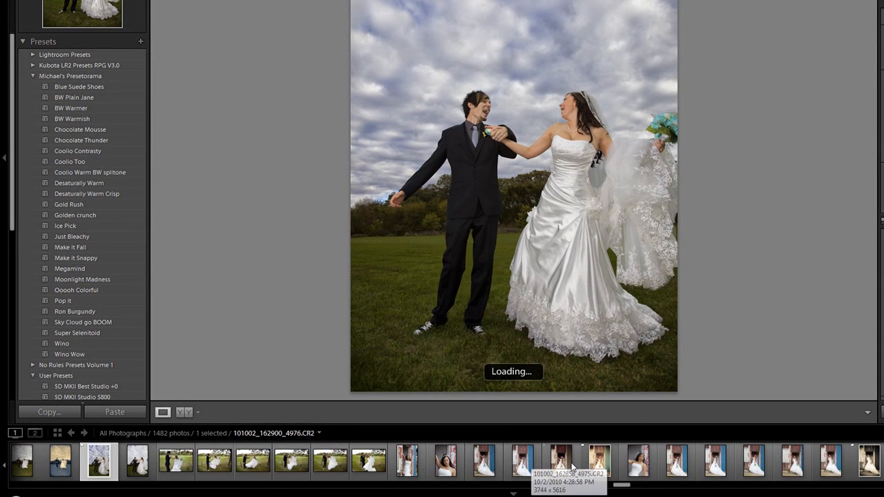
pyautogui.click(560, 461)
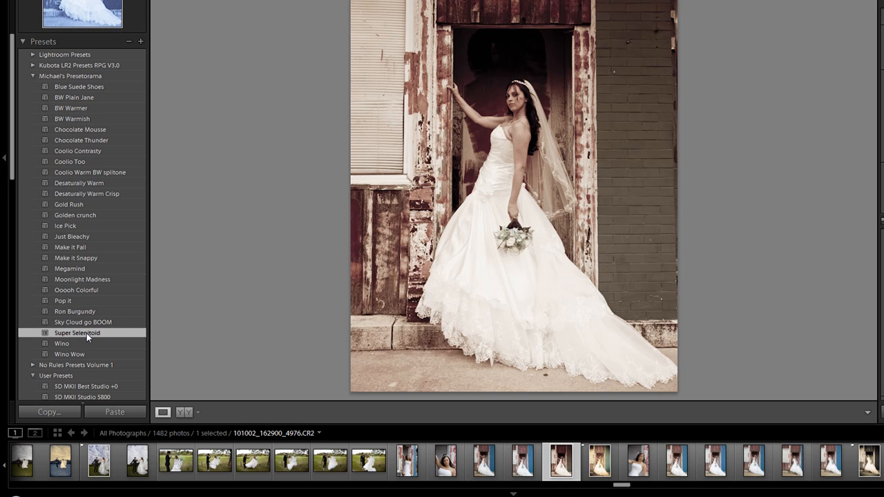
# - Apply the Super Selenitoid, Wino, and Wino Wow presets to the bridal photo in turn
pyautogui.click(62, 344)
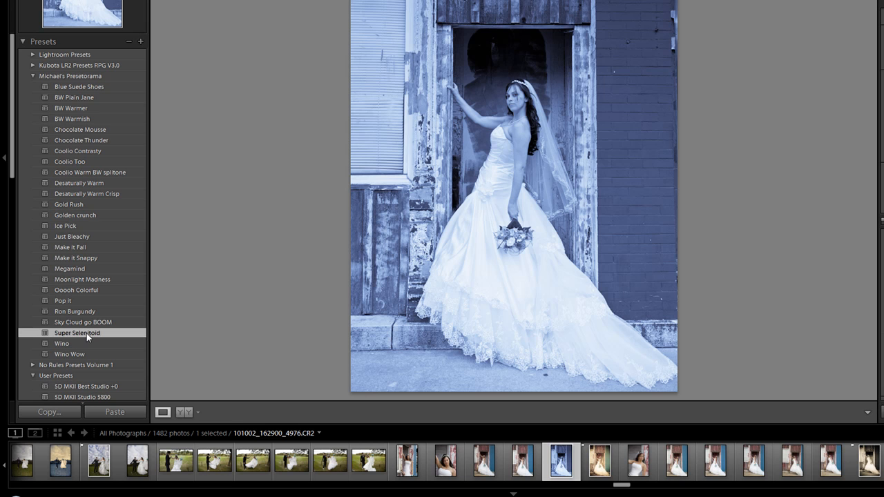
pyautogui.click(61, 344)
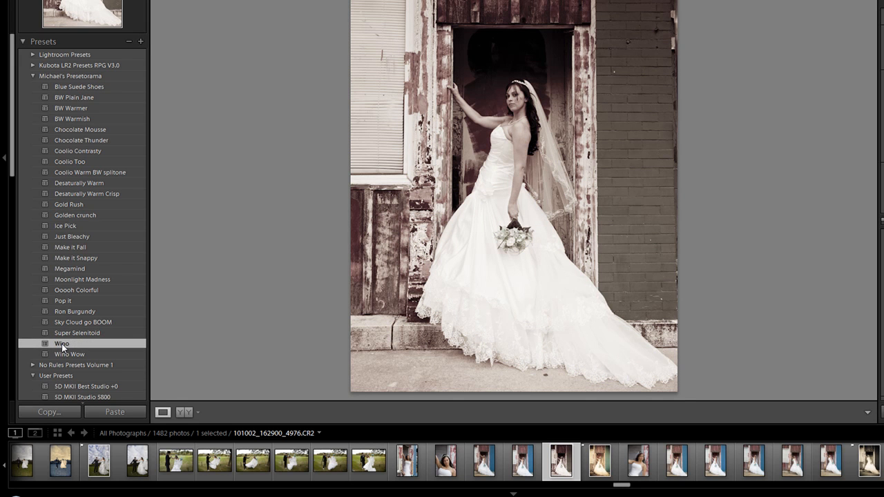
pyautogui.click(69, 354)
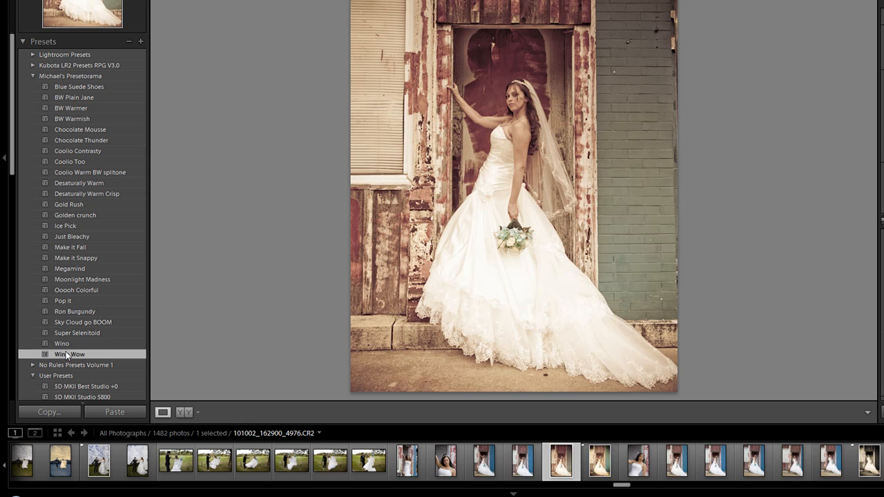